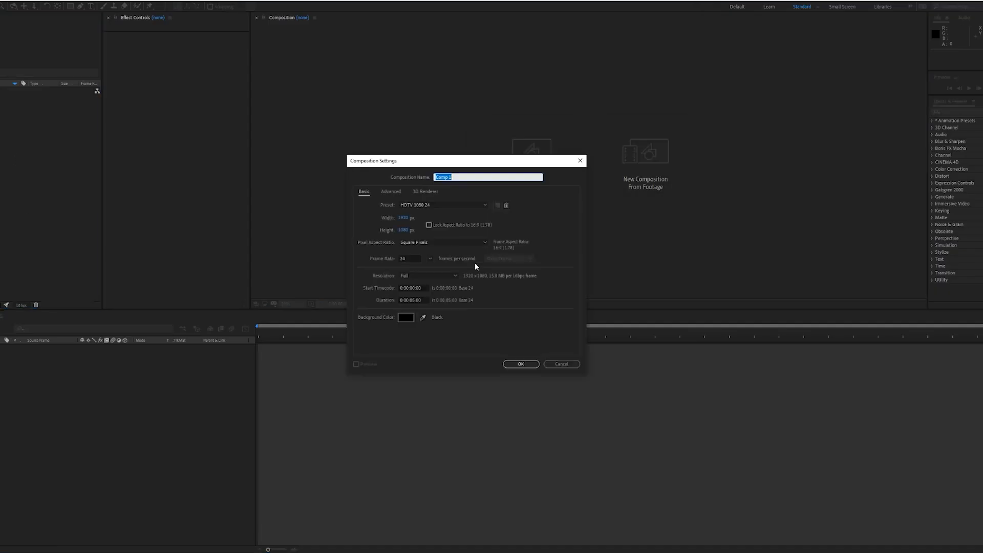
Step: Name the new 1920×1080 HDTV composition 'main' and confirm it
type("main")
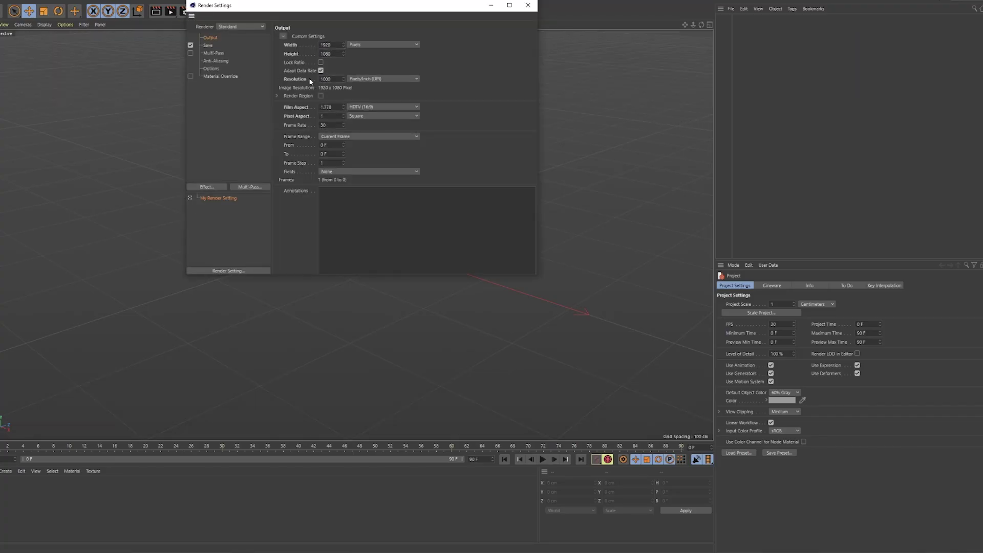
left_click(528, 5)
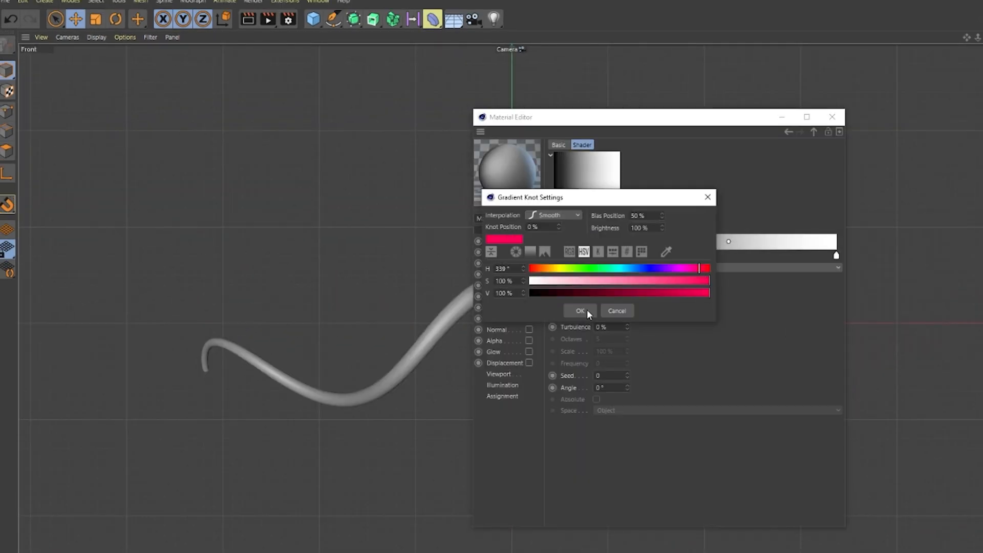
Step: Confirm the vivid pink (HSV 339°, 100%, 100%) first gradient knot colour
left_click(578, 311)
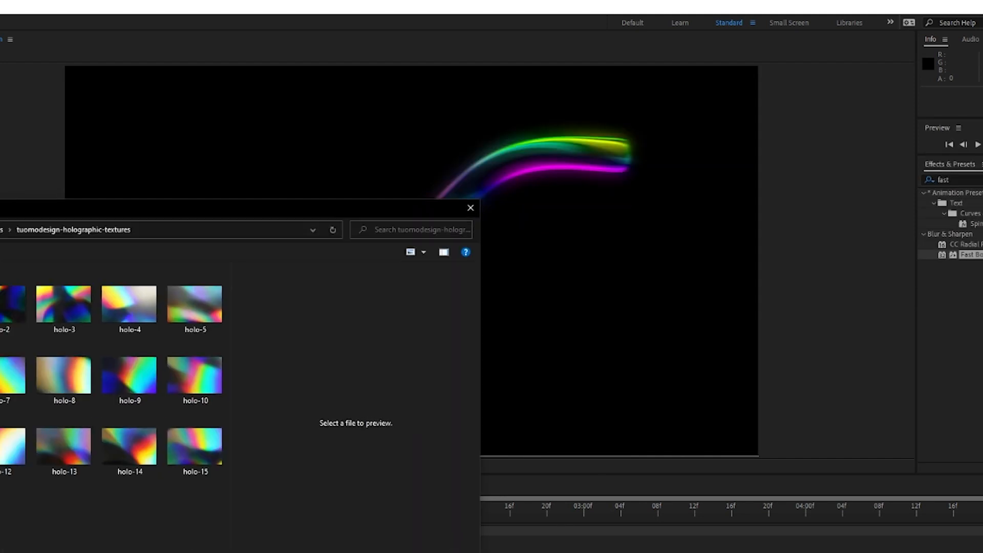
Step: Import a holo texture from the holographic-textures folder as the background
left_click(470, 207)
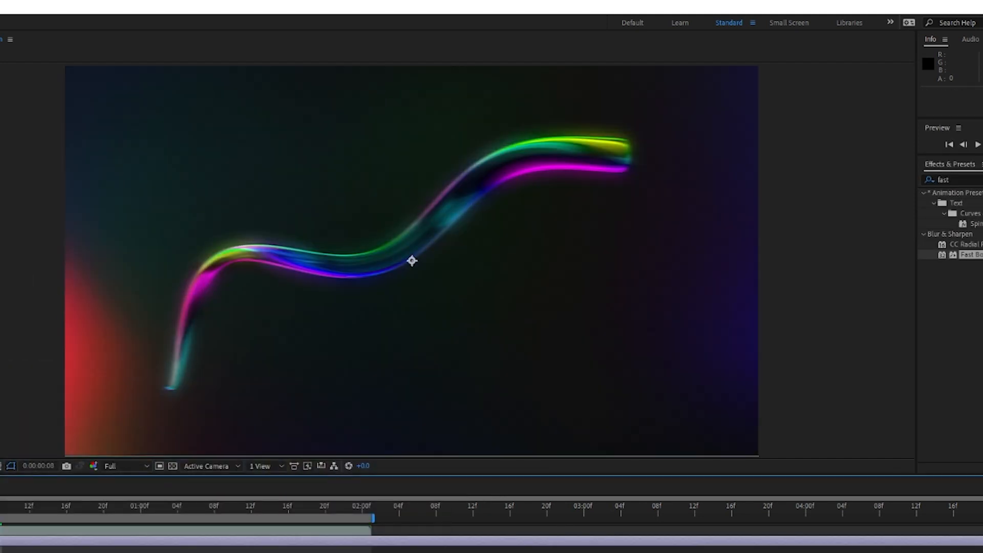